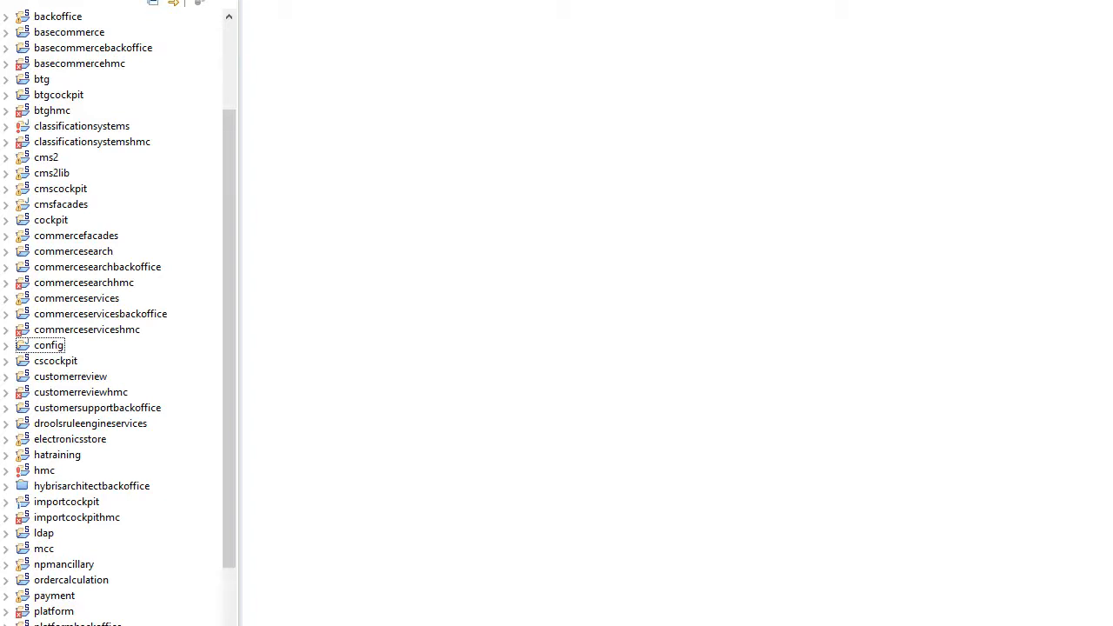
- Locate the platform folder in Project Explorer and open its project.properties file
scroll(down, 3)
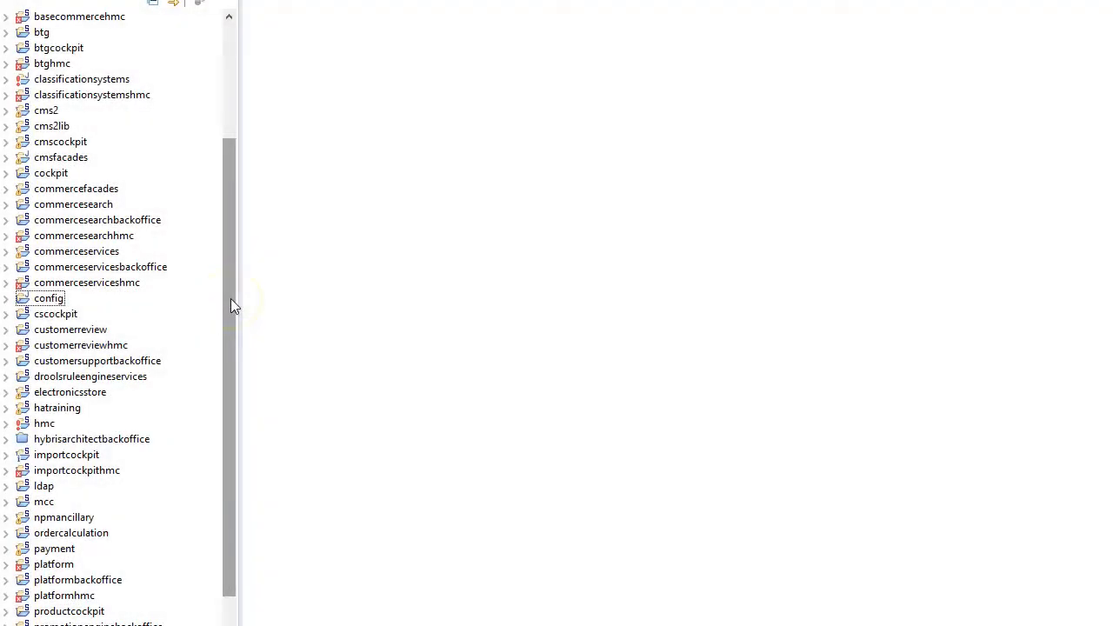
mouse_move(230, 294)
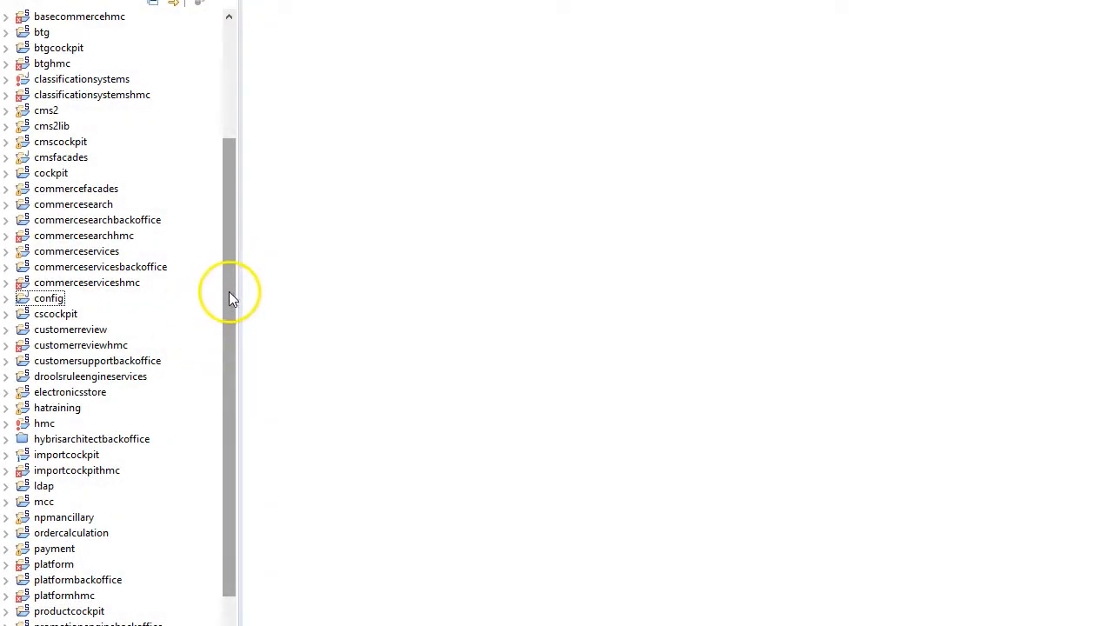
scroll(down, 3)
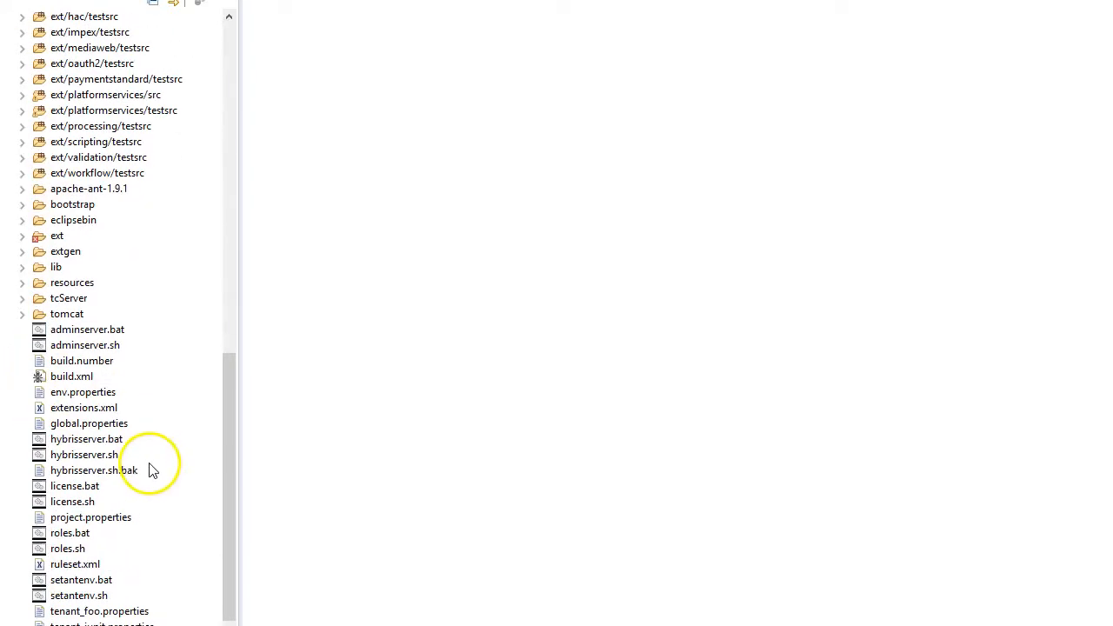
double_click(91, 517)
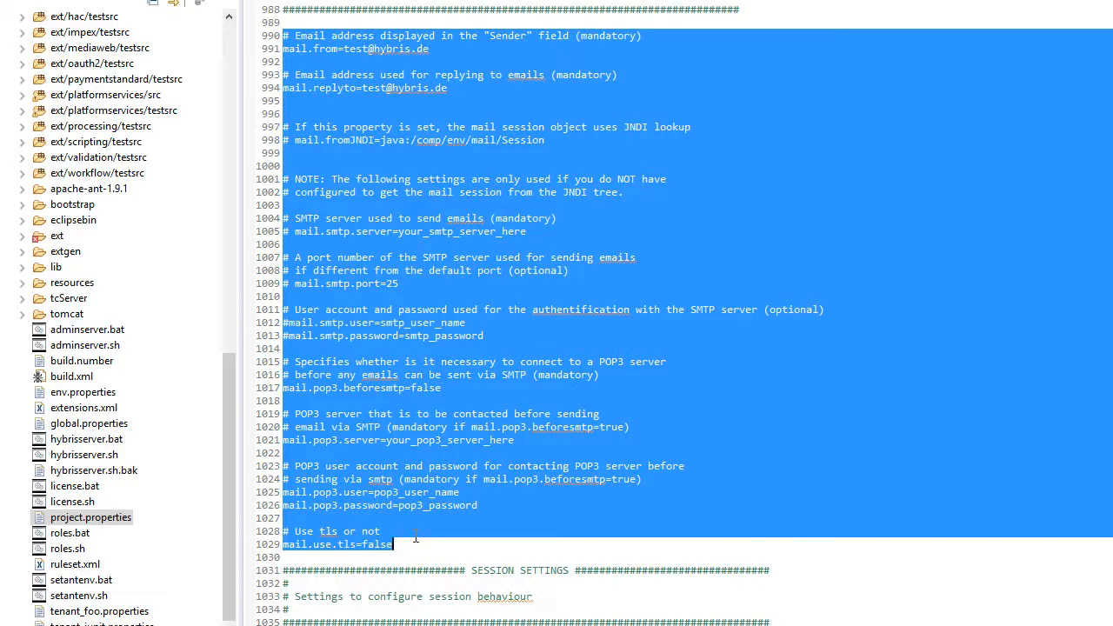
mouse_move(236, 408)
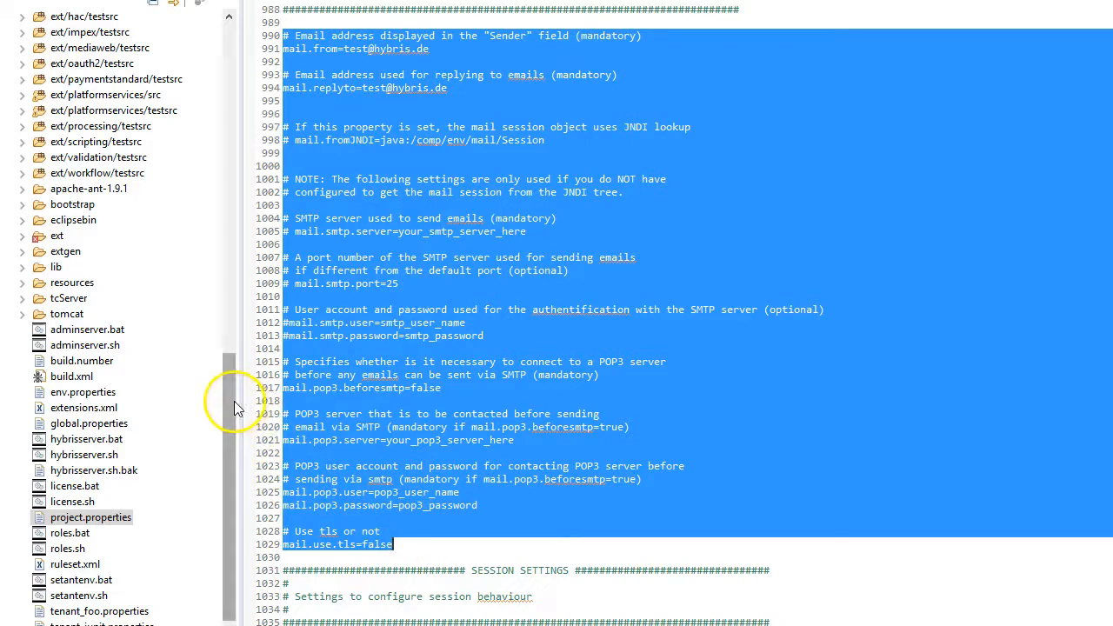
- Expand the config folder and paste the copied mail settings into local.properties
scroll(up, 3)
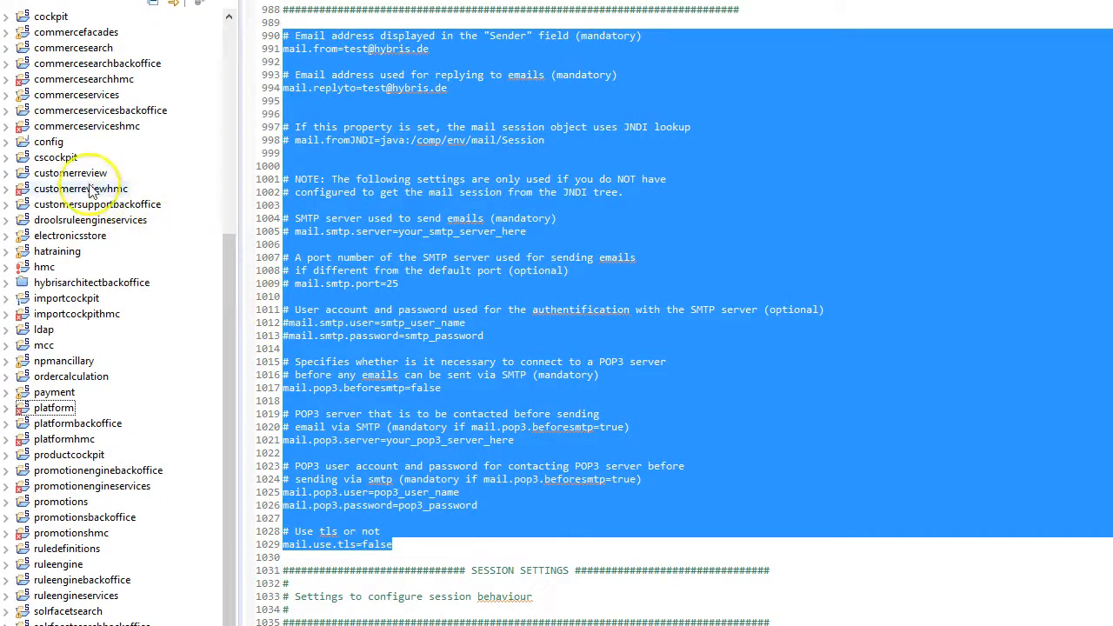
click(5, 141)
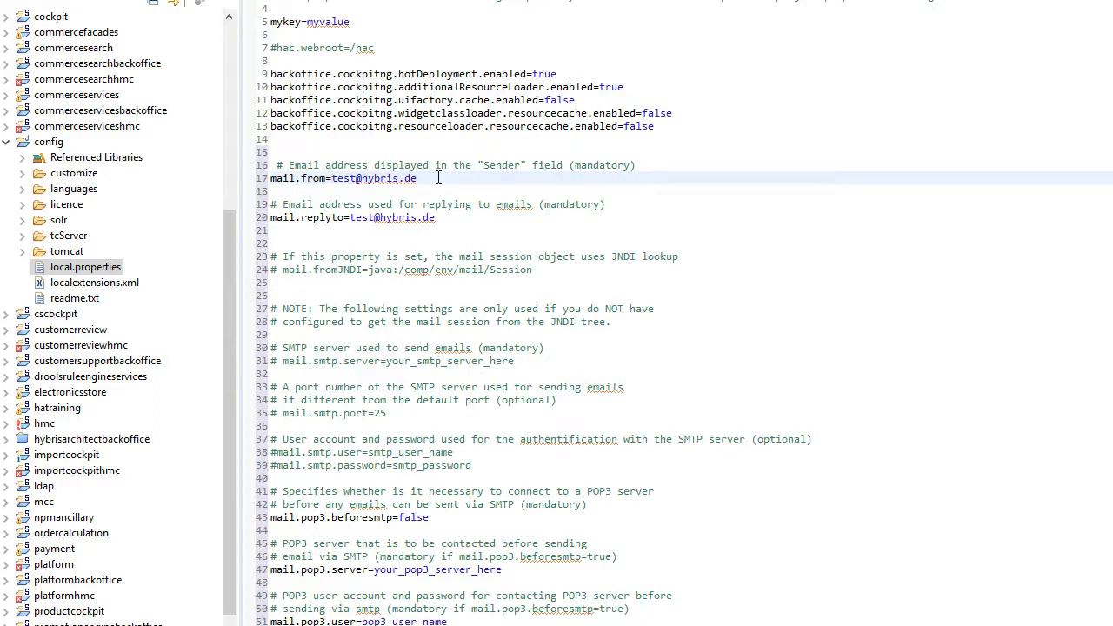
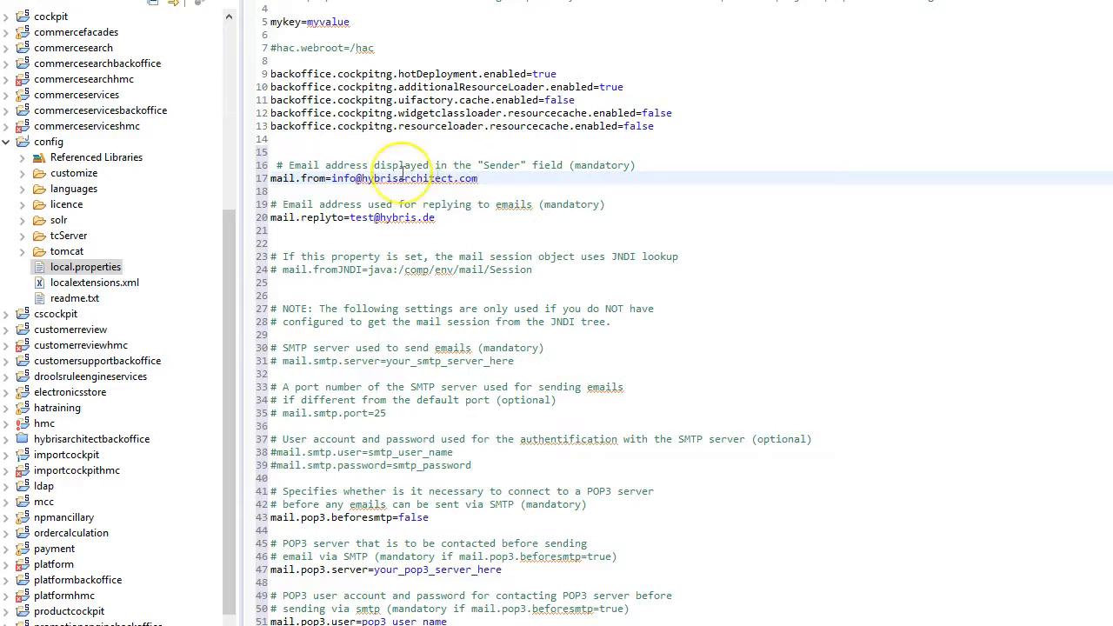
double_click(403, 177)
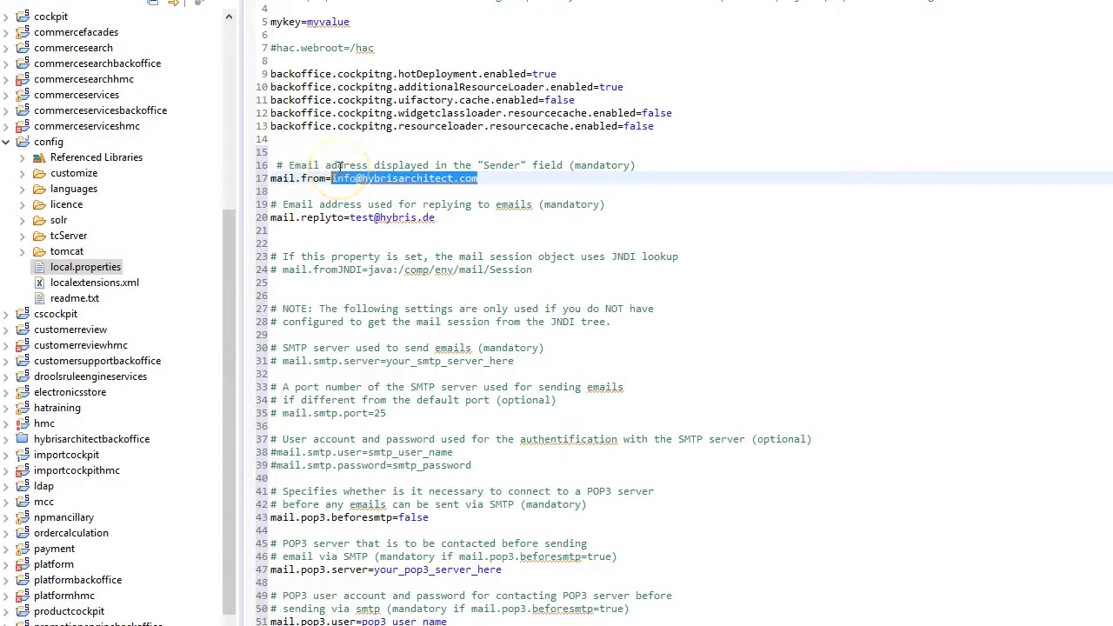
double_click(392, 217)
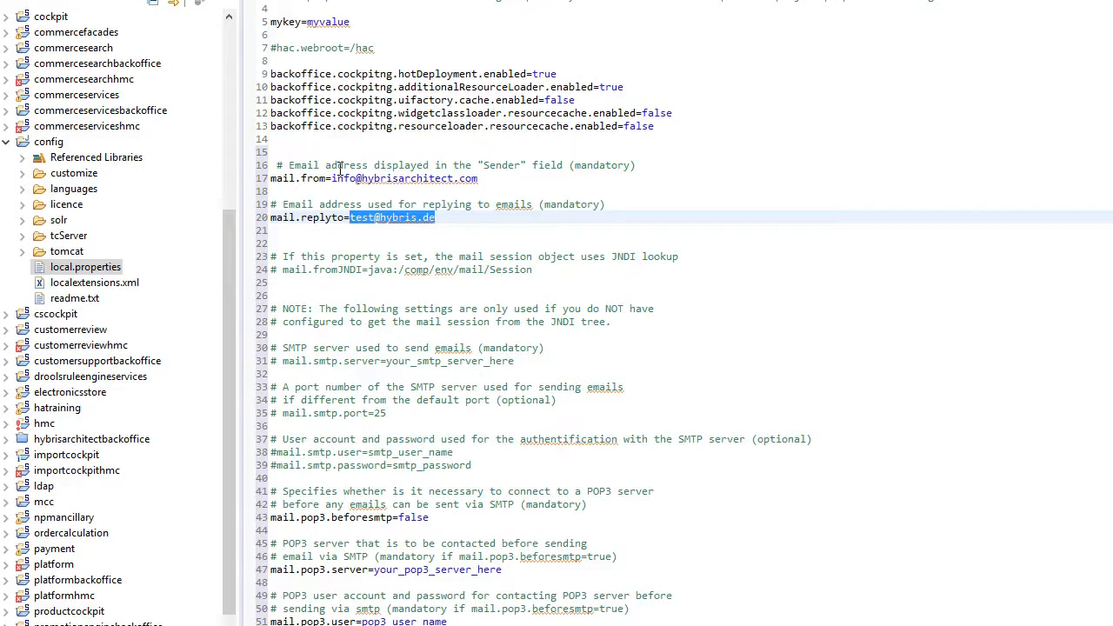
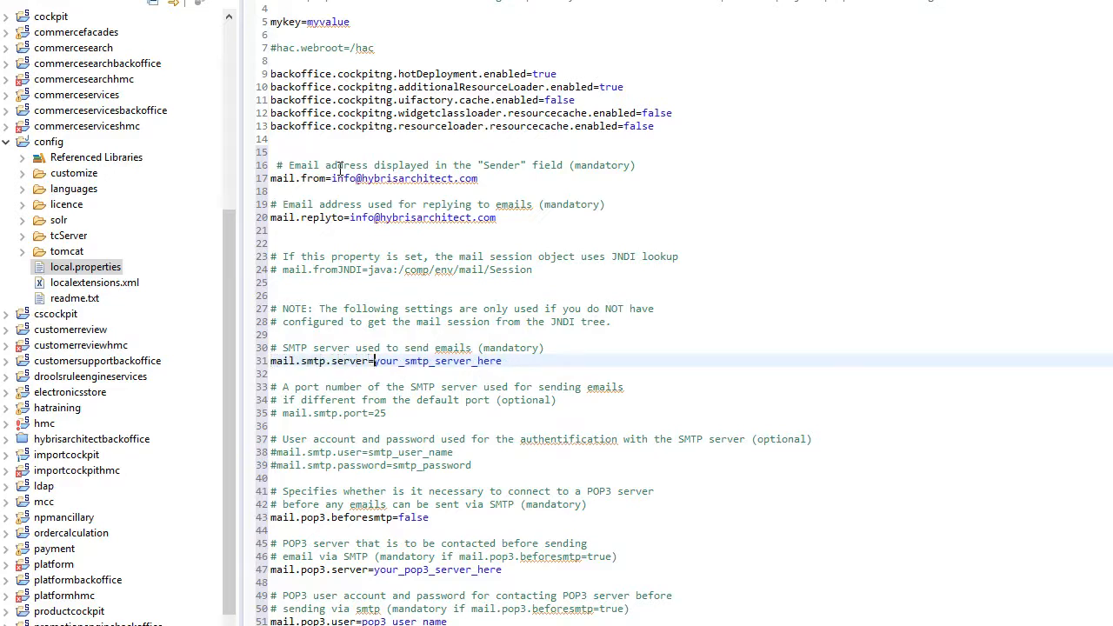
- Set mail.smtp.server to smtp.gmail.com
text(sm)
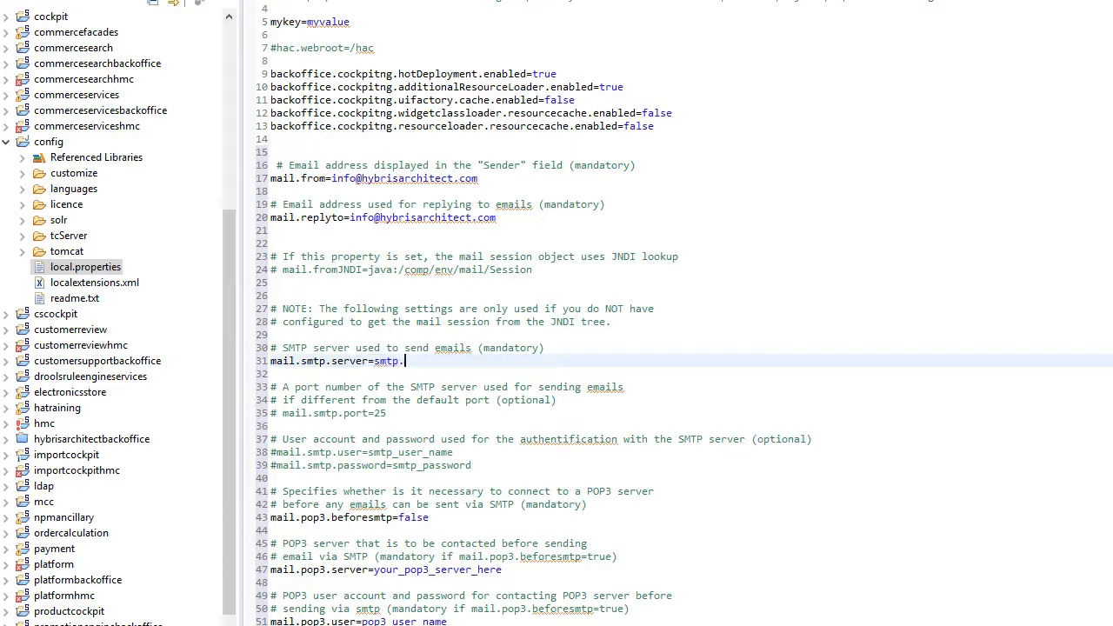
text(gmail.com)
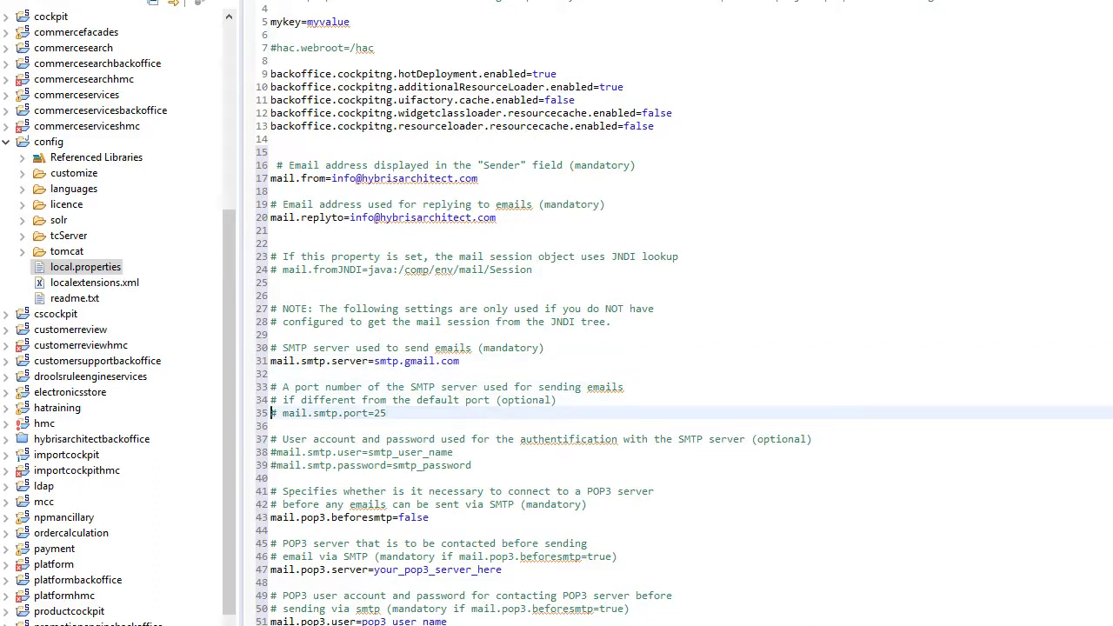
- Uncomment mail.smtp.port and change it from 25 to 587
click(272, 412)
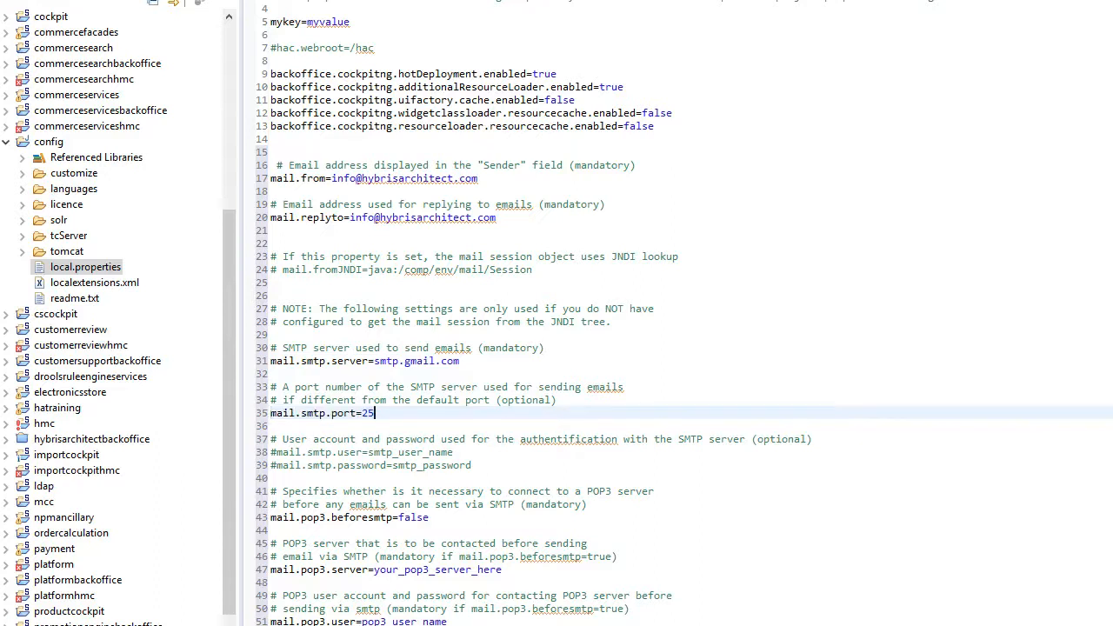
key(BackSpace)
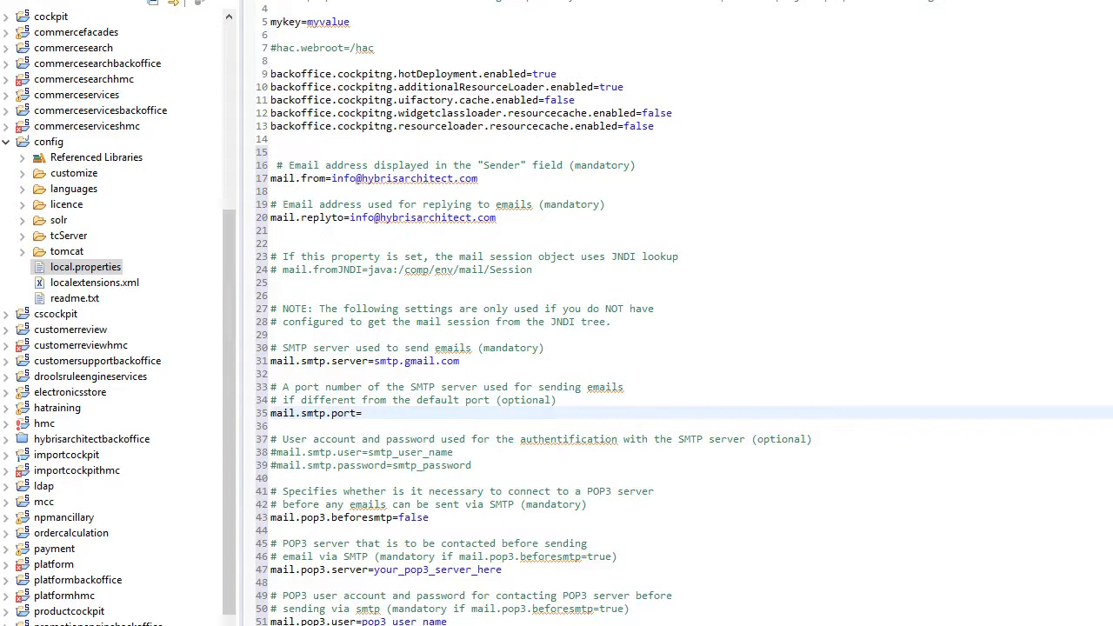
text(587)
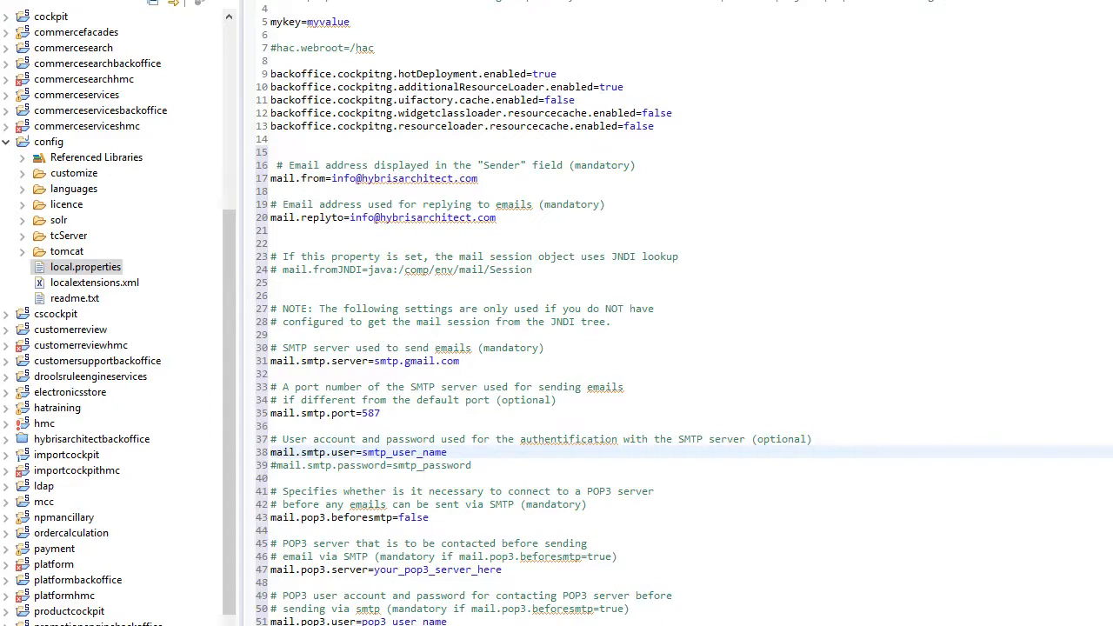
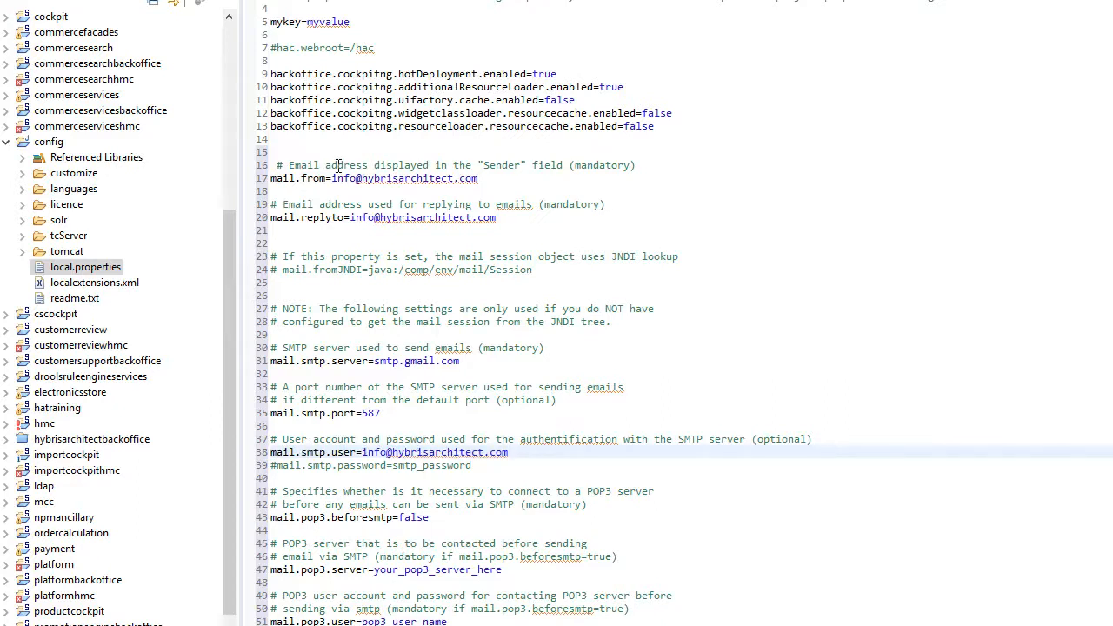
click(509, 452)
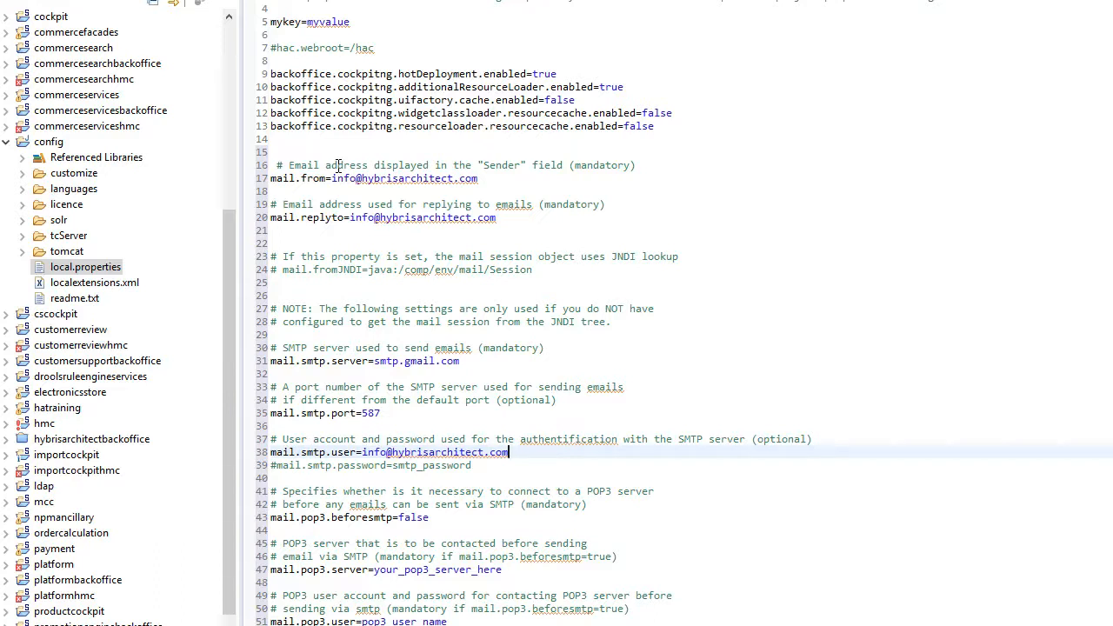
double_click(431, 466)
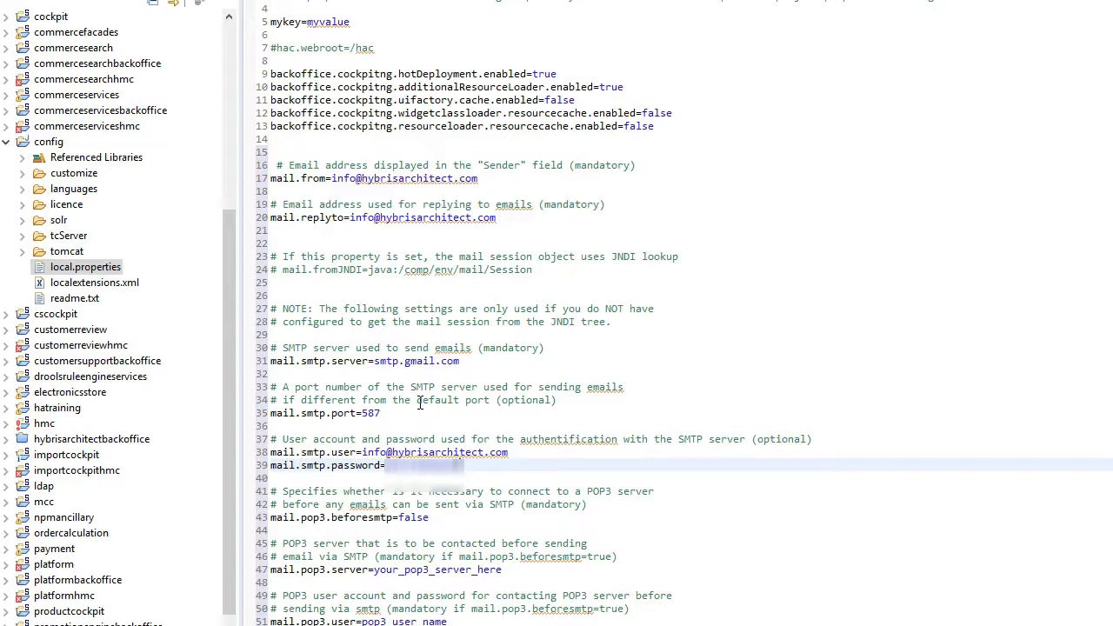
click(279, 529)
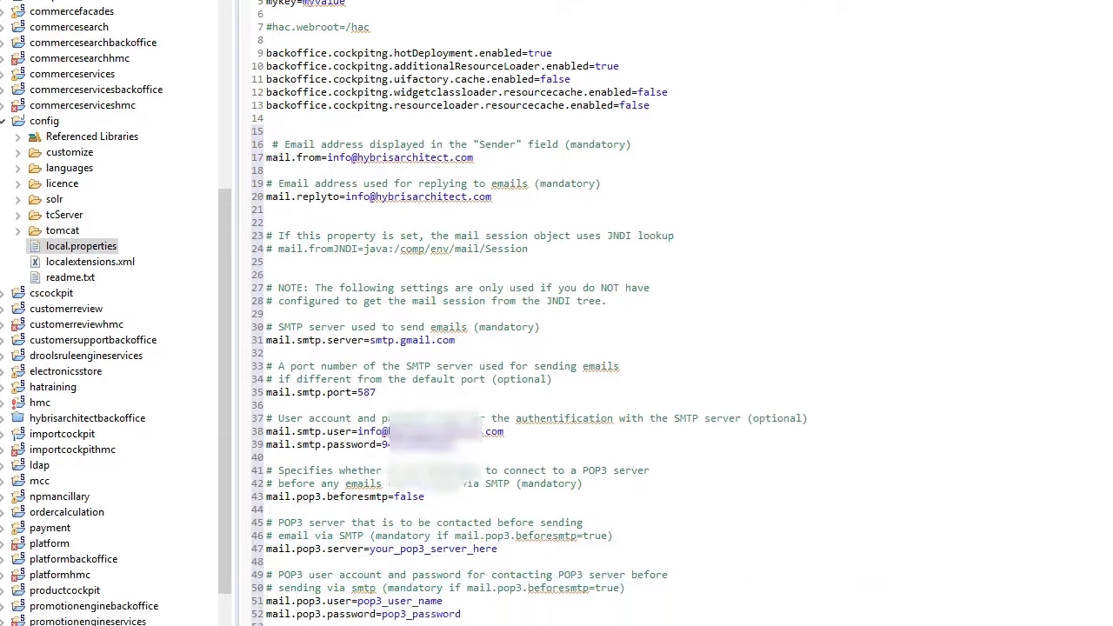
- Change mail.use.tls from false to true at the end of the mail settings
scroll(down, 3)
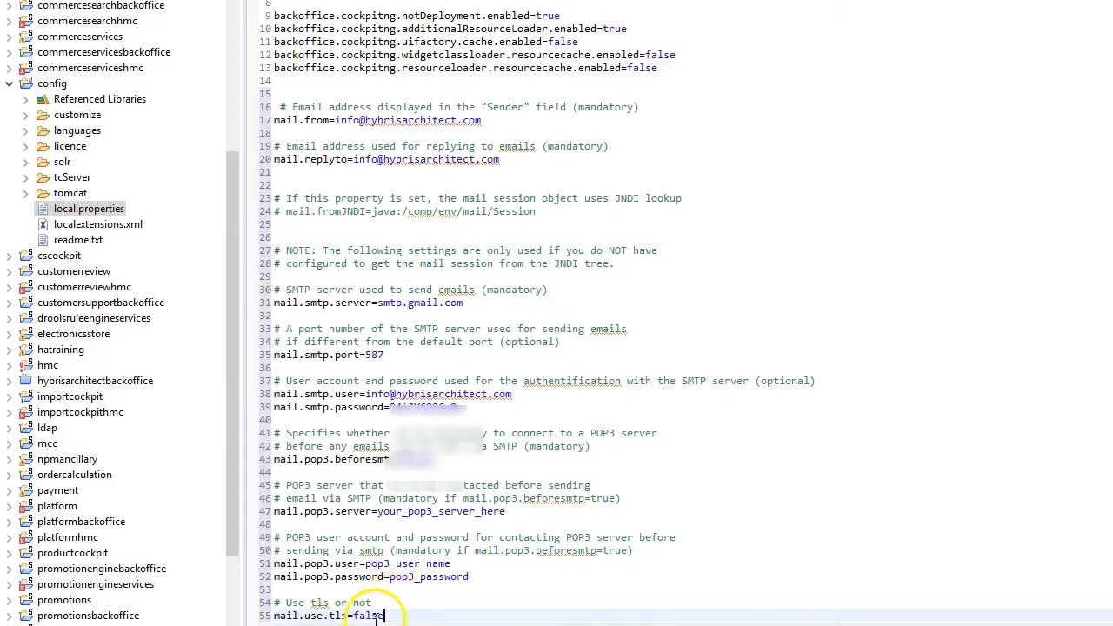
text(t)
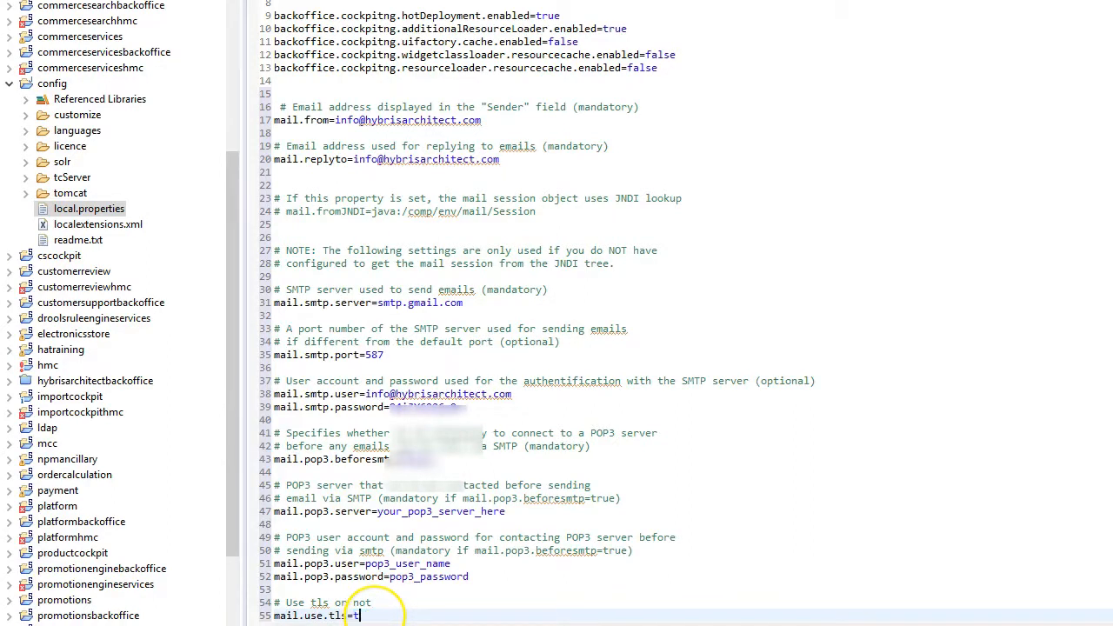
text(rue)
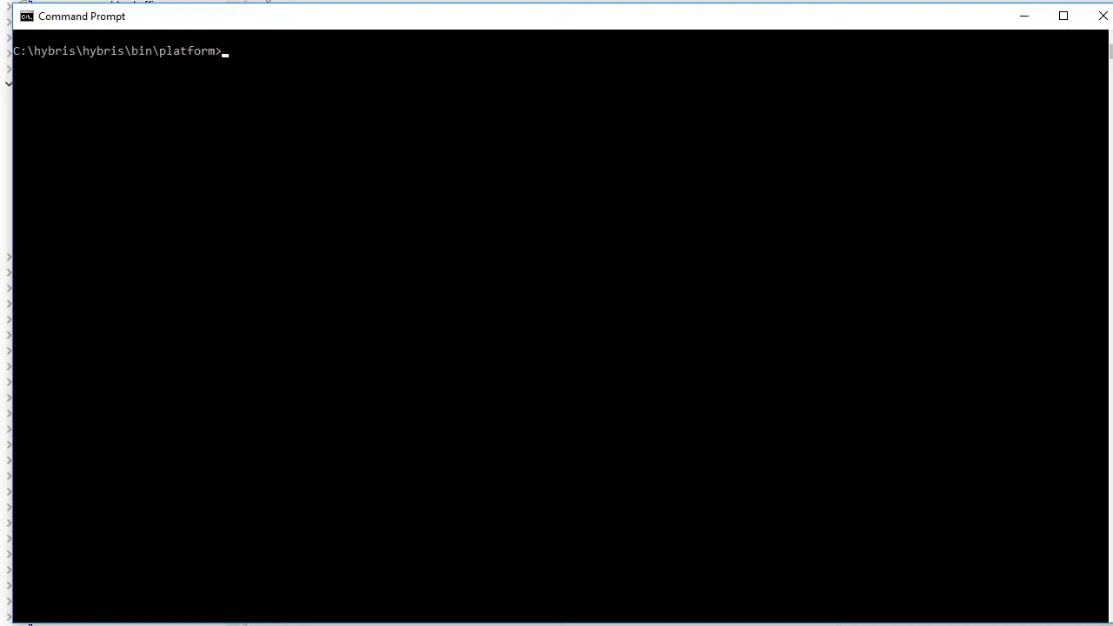
- Run hybrisserver.bat from the platform folder and let the server boot
text(hybrisserver.bat)
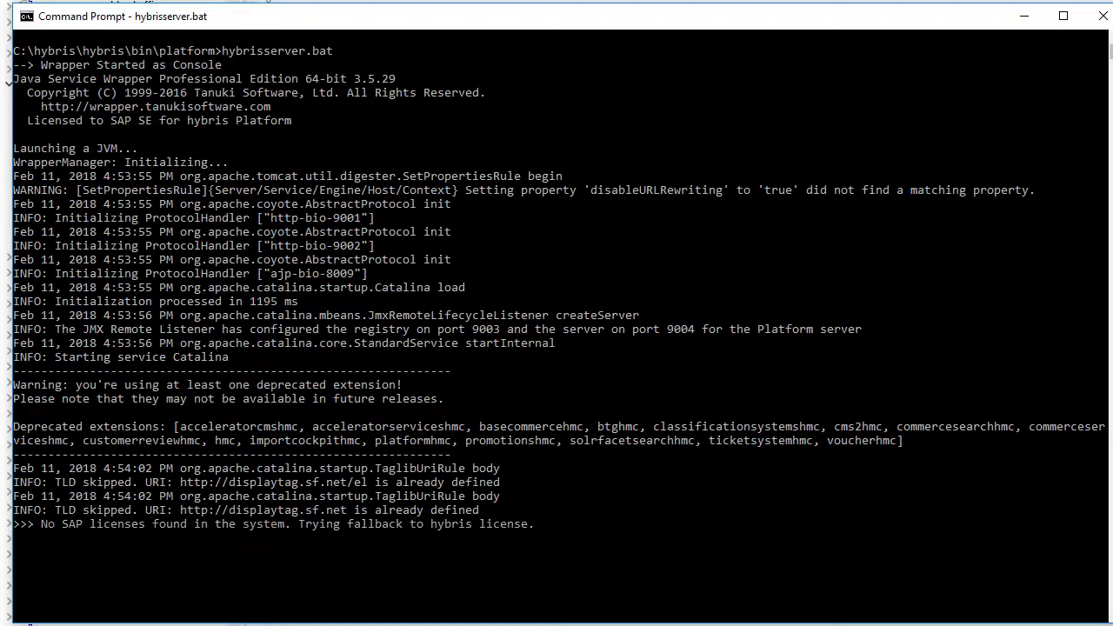
scroll(down, 3)
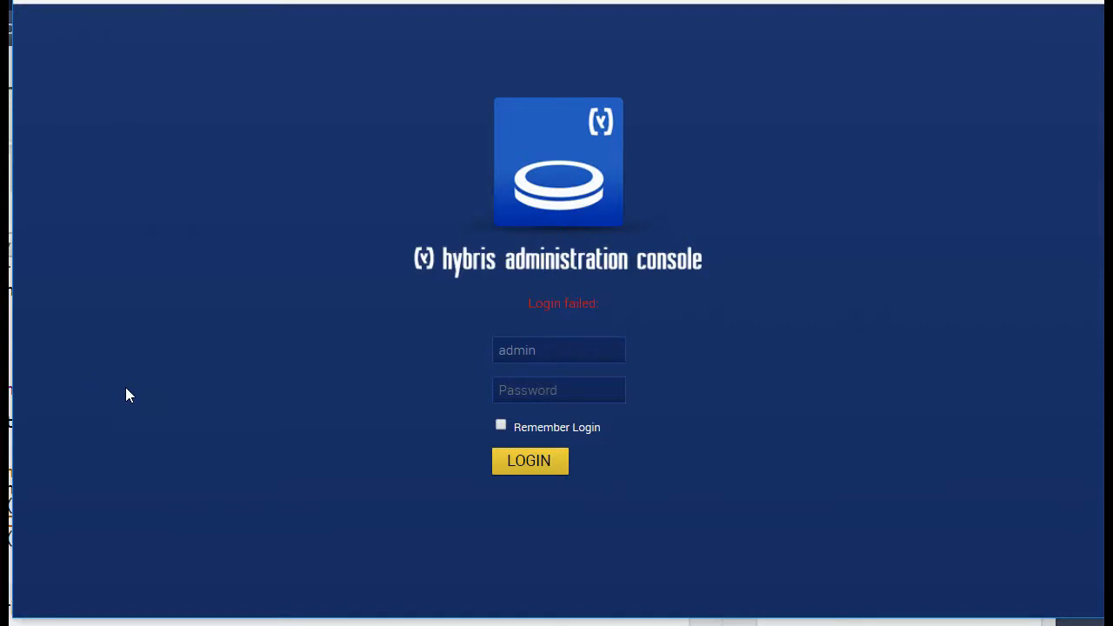
mouse_move(149, 390)
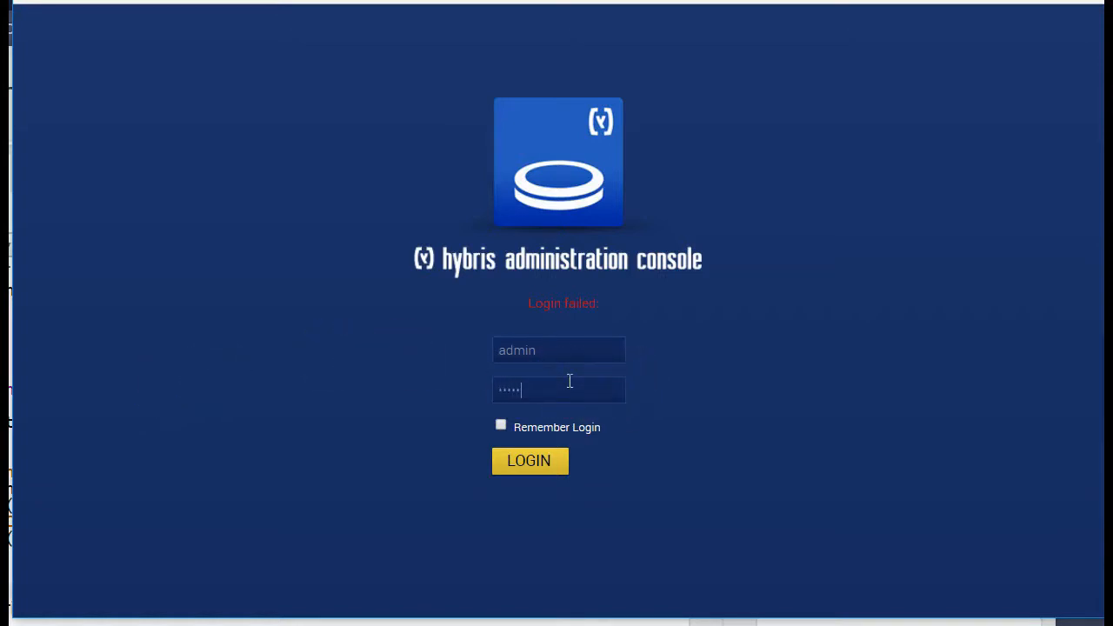
- Log in to the hybris administration console as admin
click(529, 460)
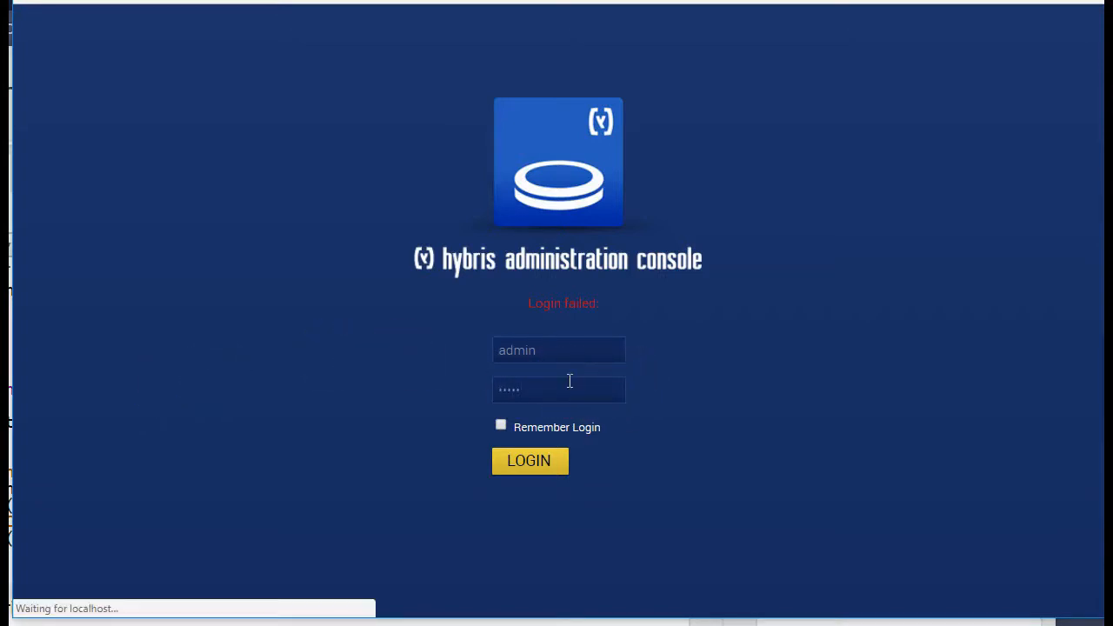
click(529, 459)
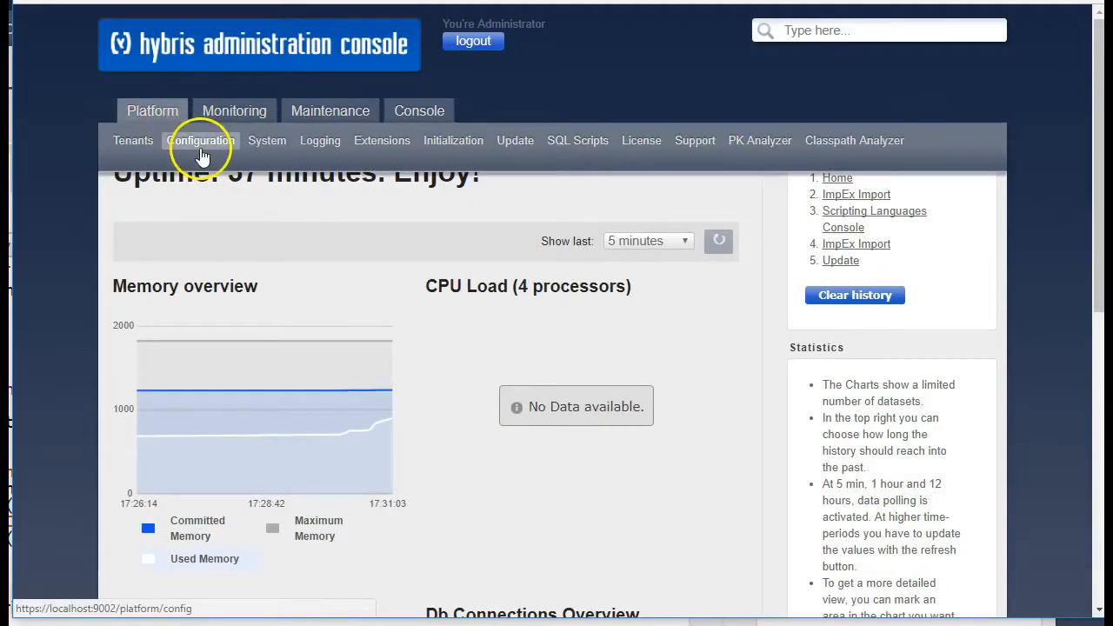
- Filter the Configuration Properties by 'smtp' to show smtp.gmail.com on port 587
click(200, 139)
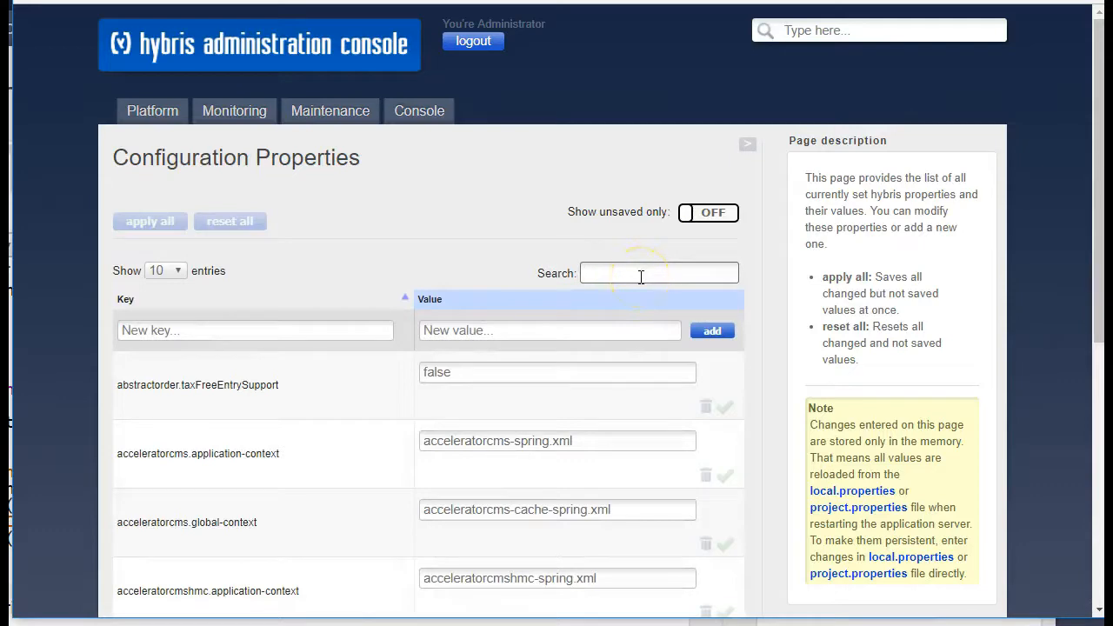
text(smtp)
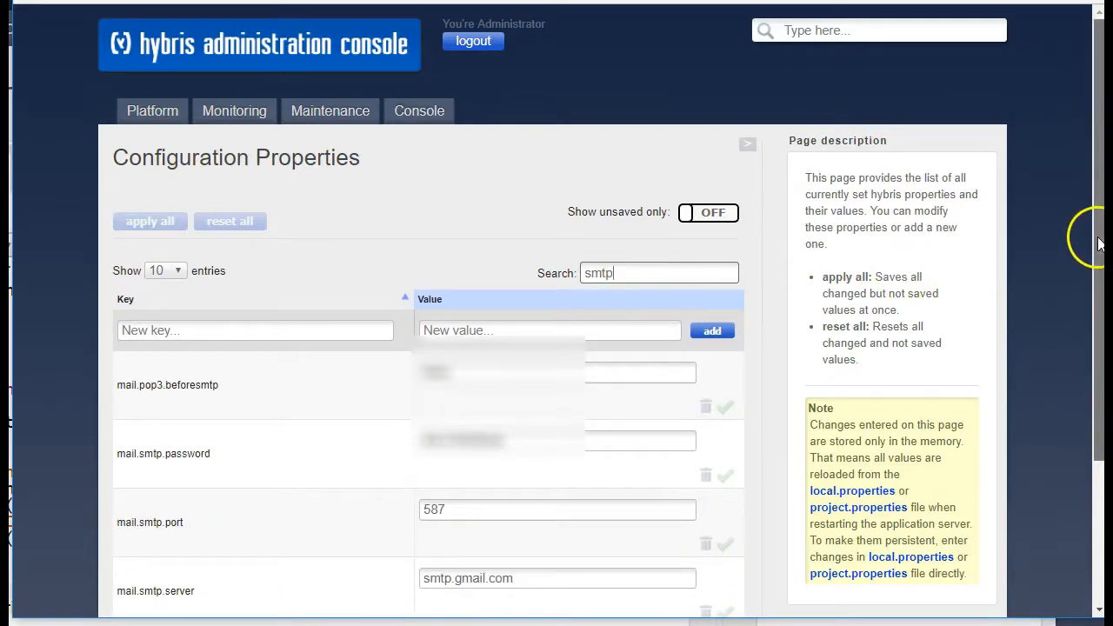
scroll(down, 3)
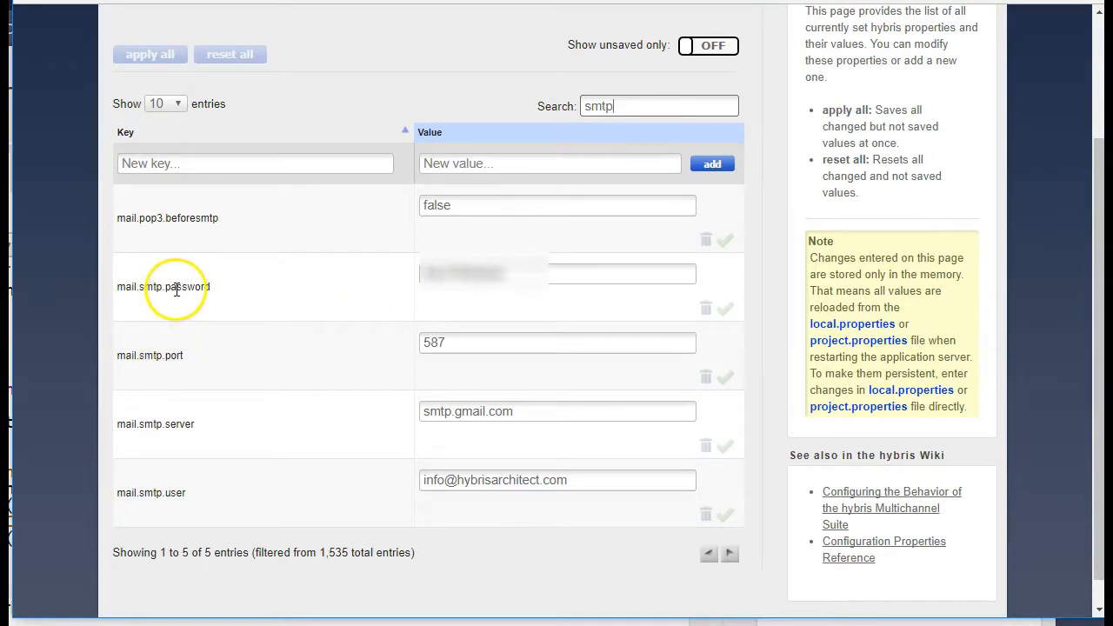
mouse_move(438, 261)
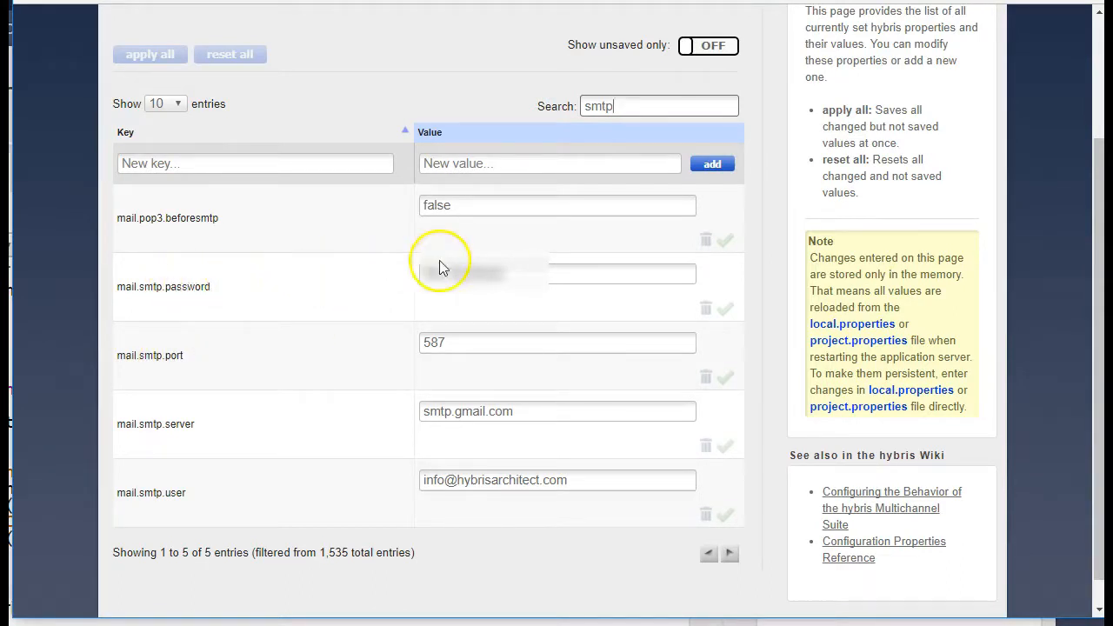
mouse_move(477, 271)
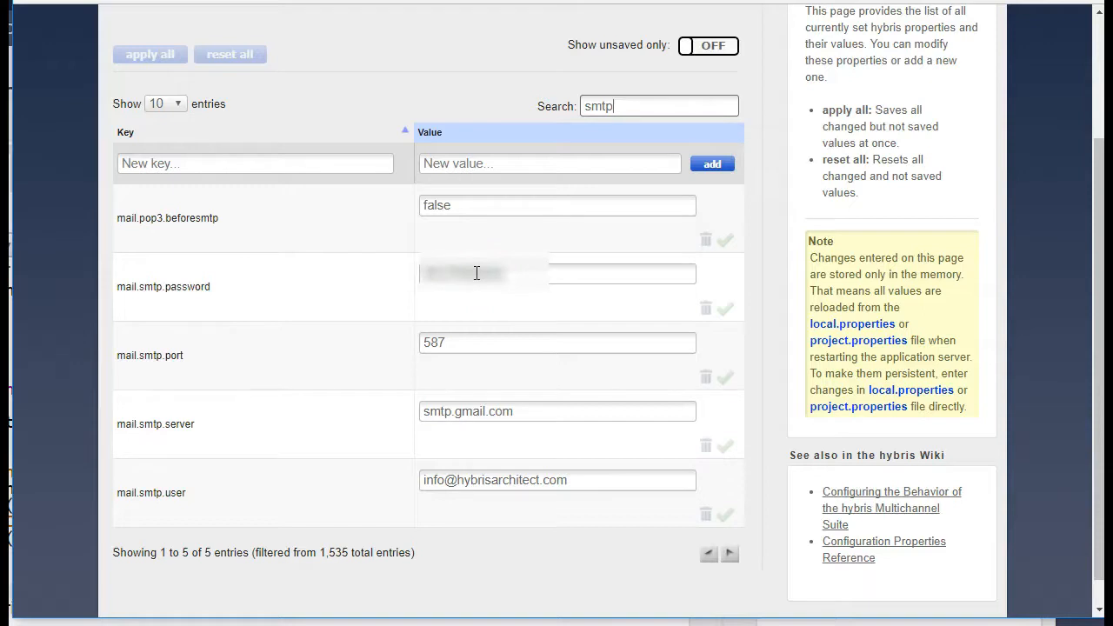
mouse_move(192, 360)
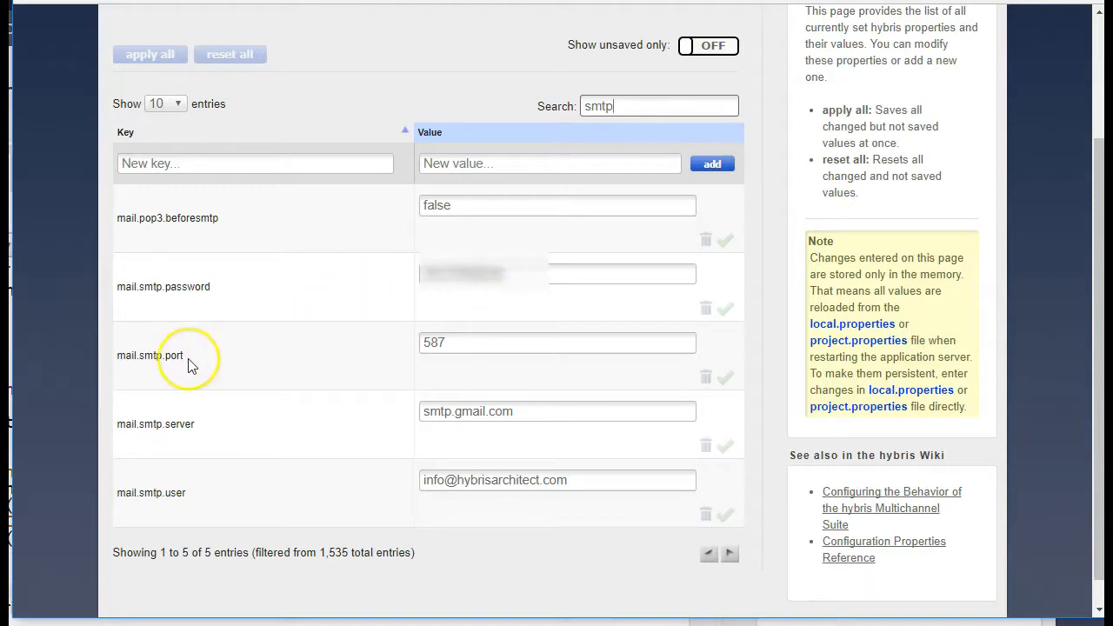
mouse_move(193, 363)
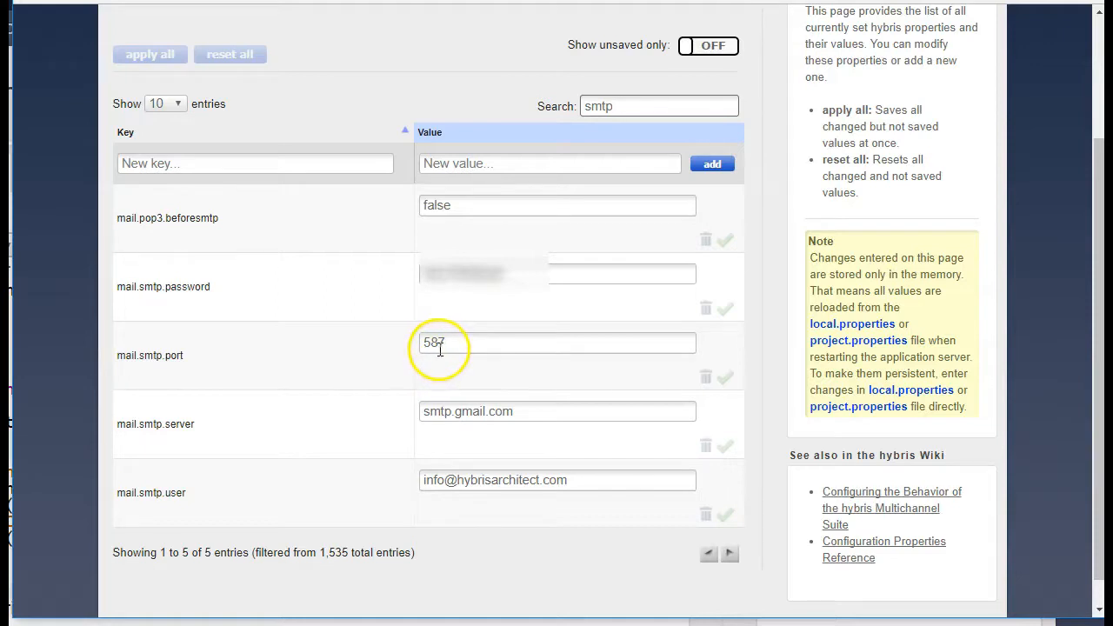
mouse_move(160, 449)
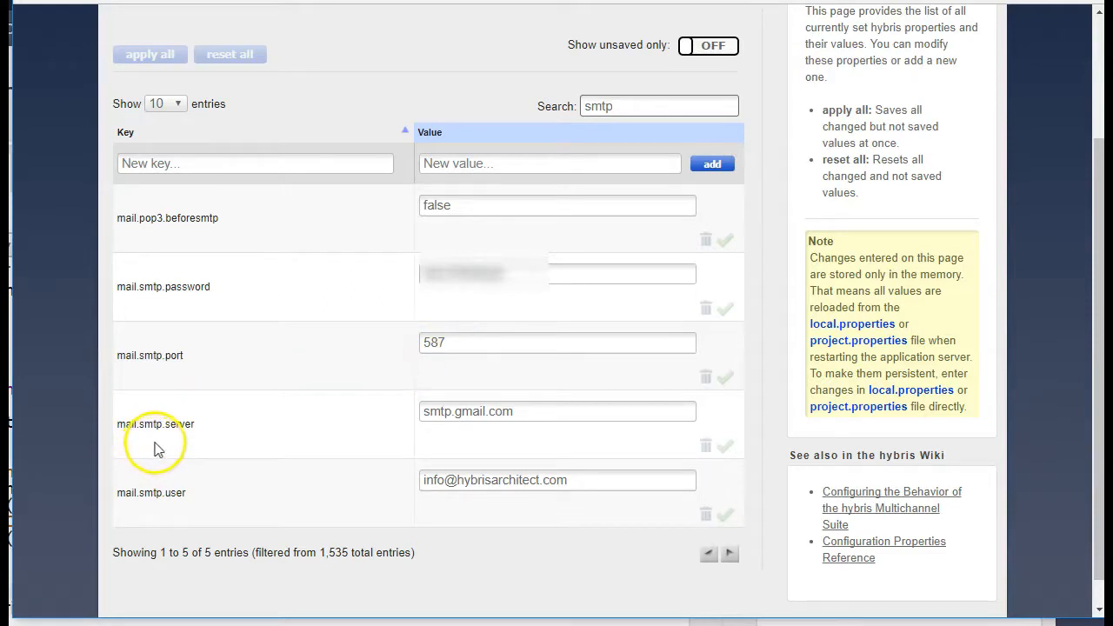
mouse_move(433, 431)
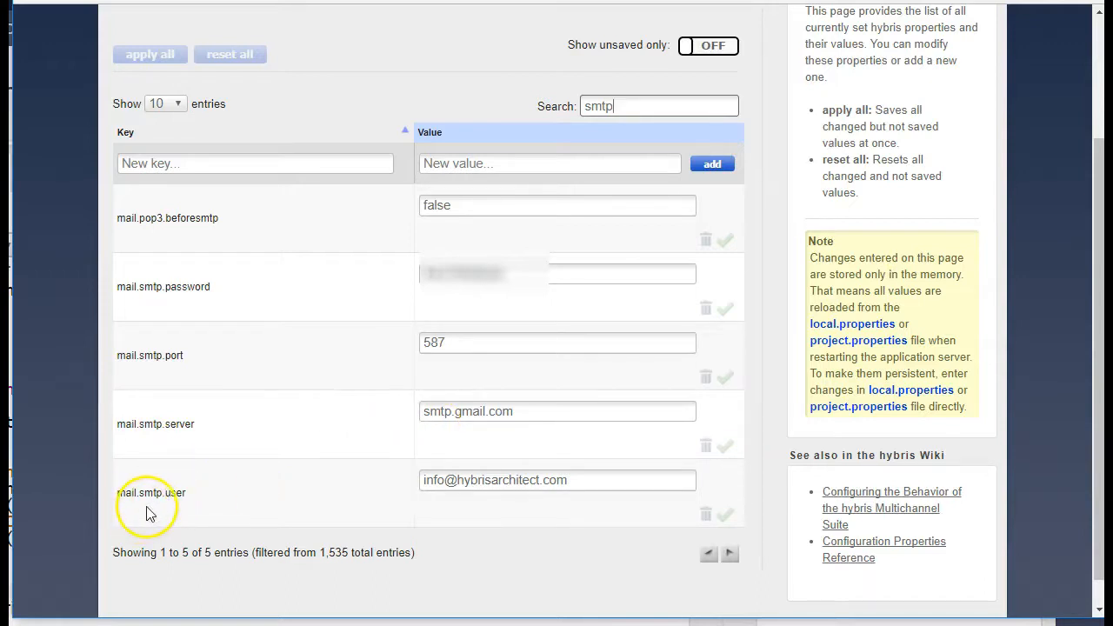
mouse_move(414, 496)
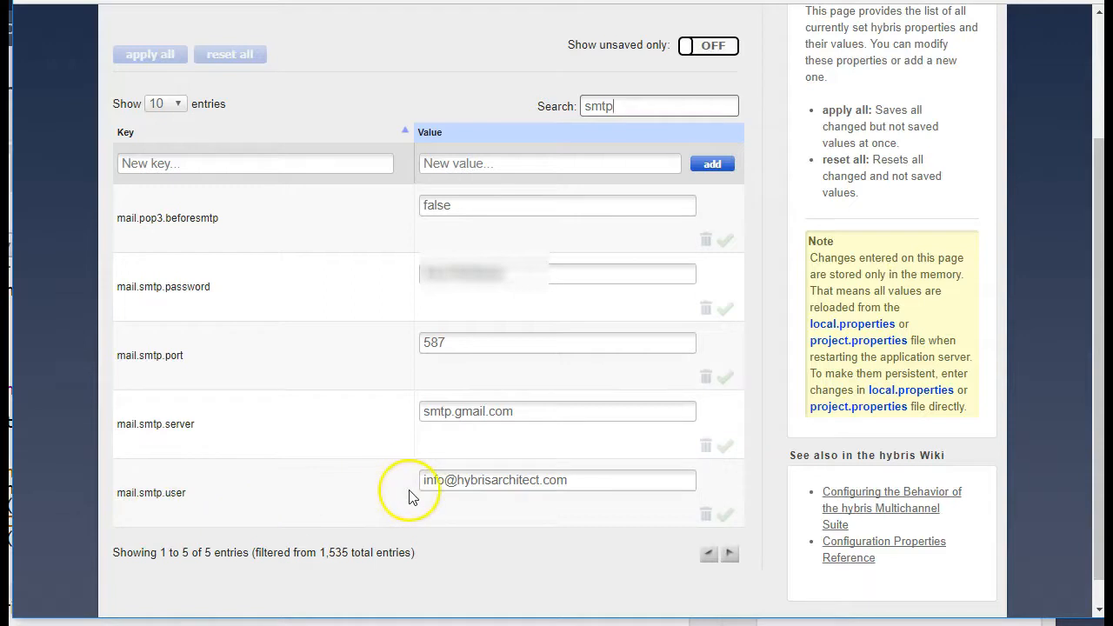
mouse_move(414, 497)
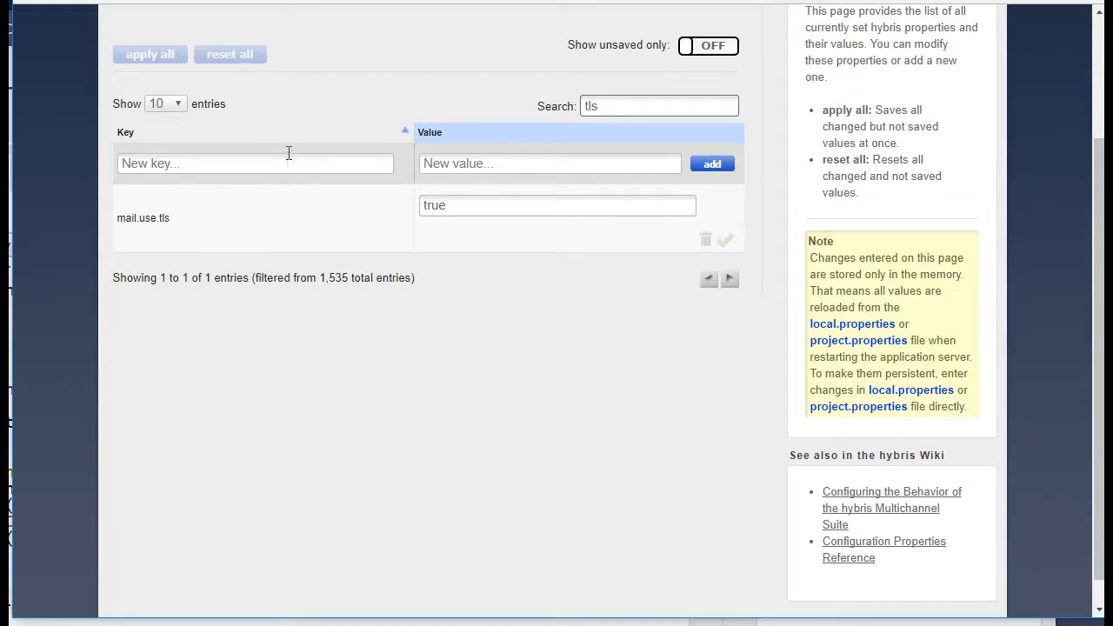
- Filter by 'tls' and confirm mail.use.tls is true
scroll(up, 3)
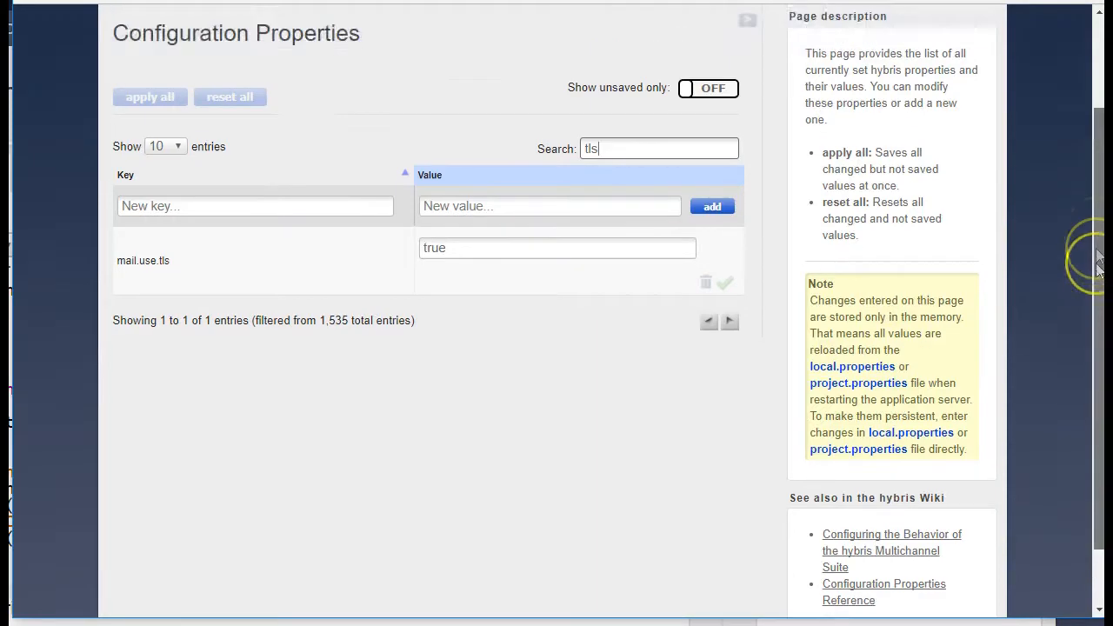
scroll(up, 3)
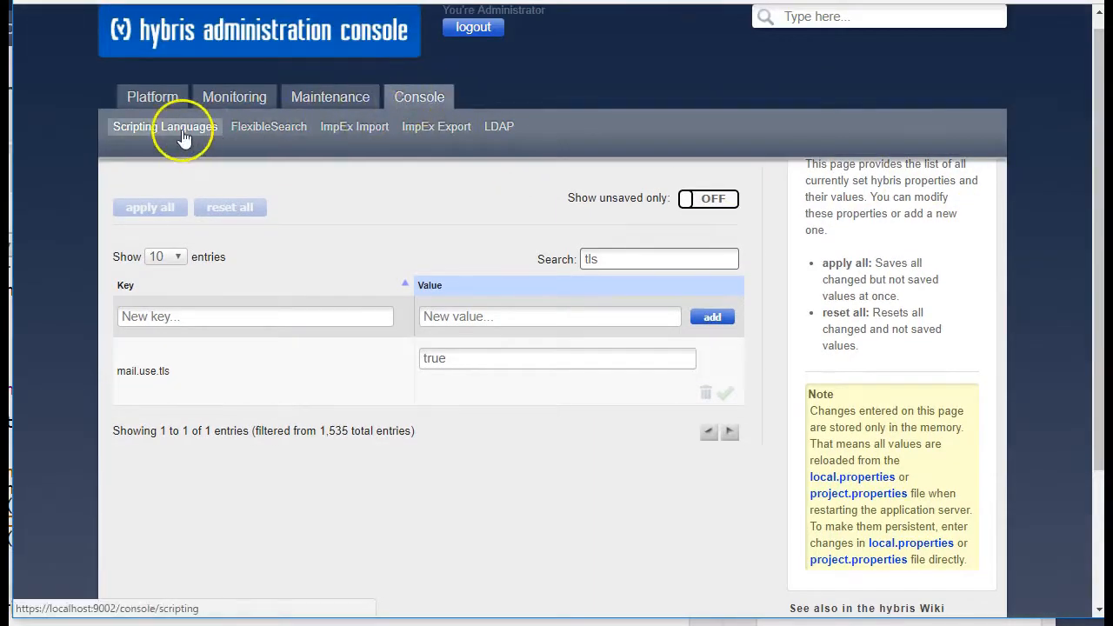
click(164, 126)
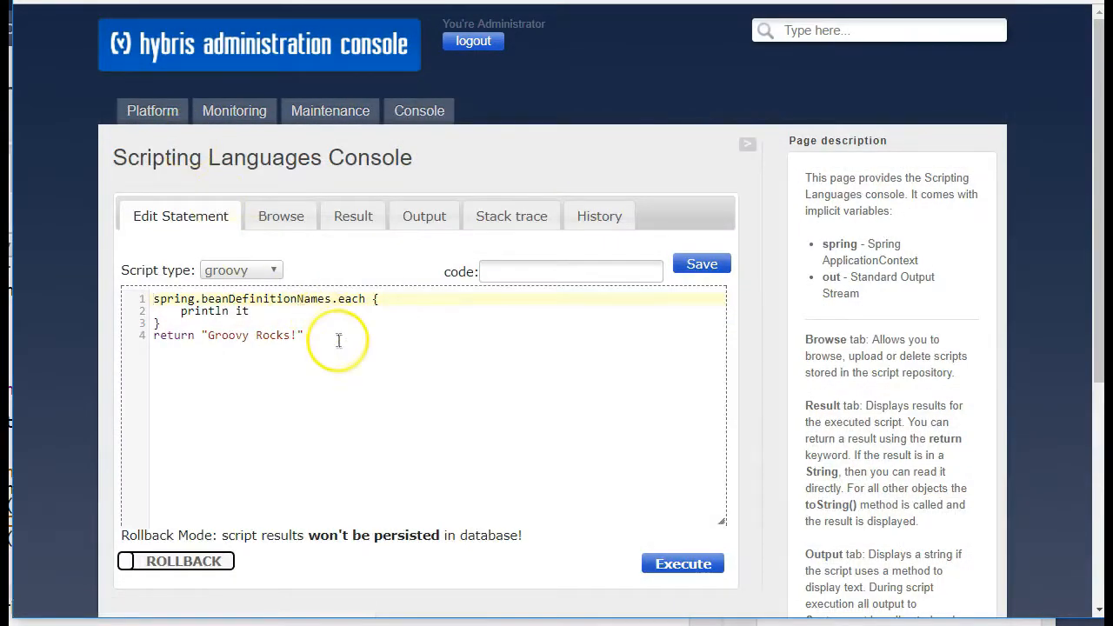
text(email = de.hybris.platform.util.mail.MailUtils.getPreConfiguredEmail())
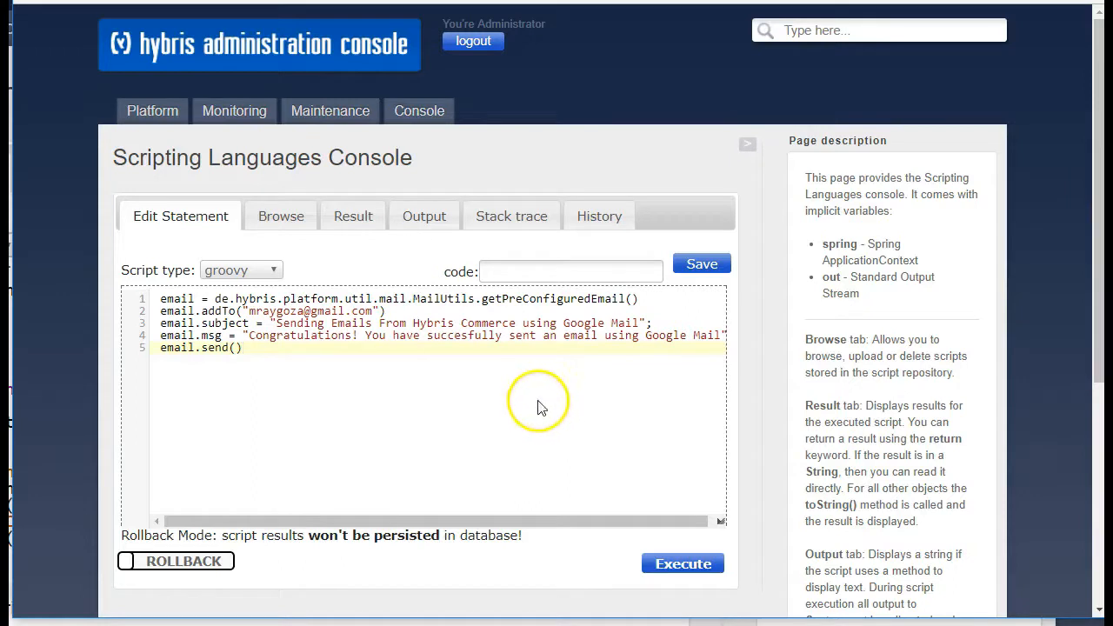
mouse_move(685, 564)
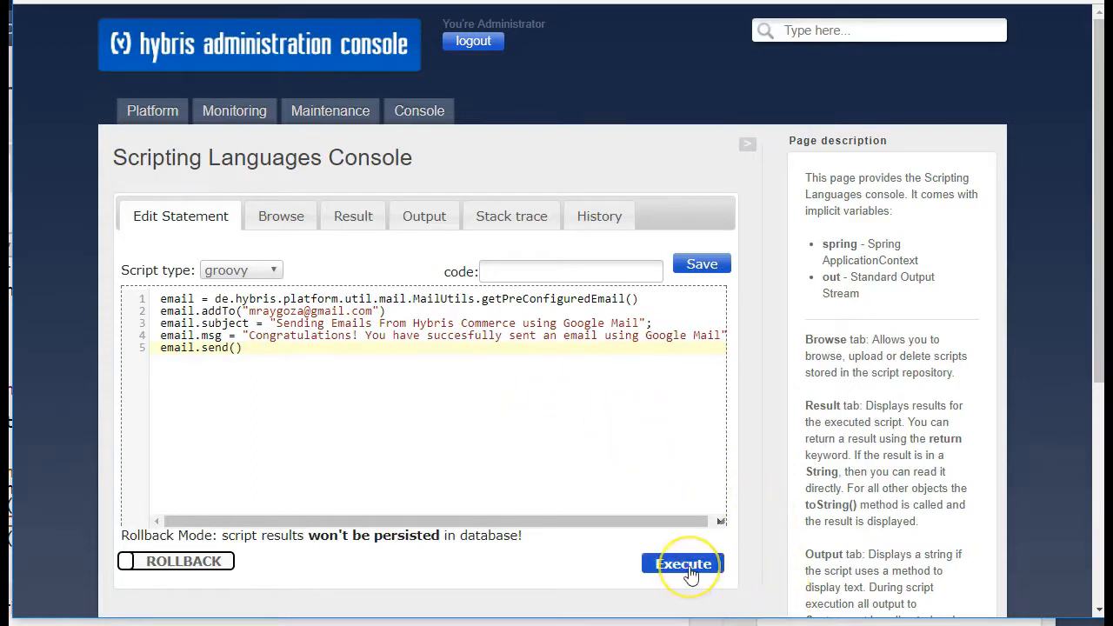
click(683, 563)
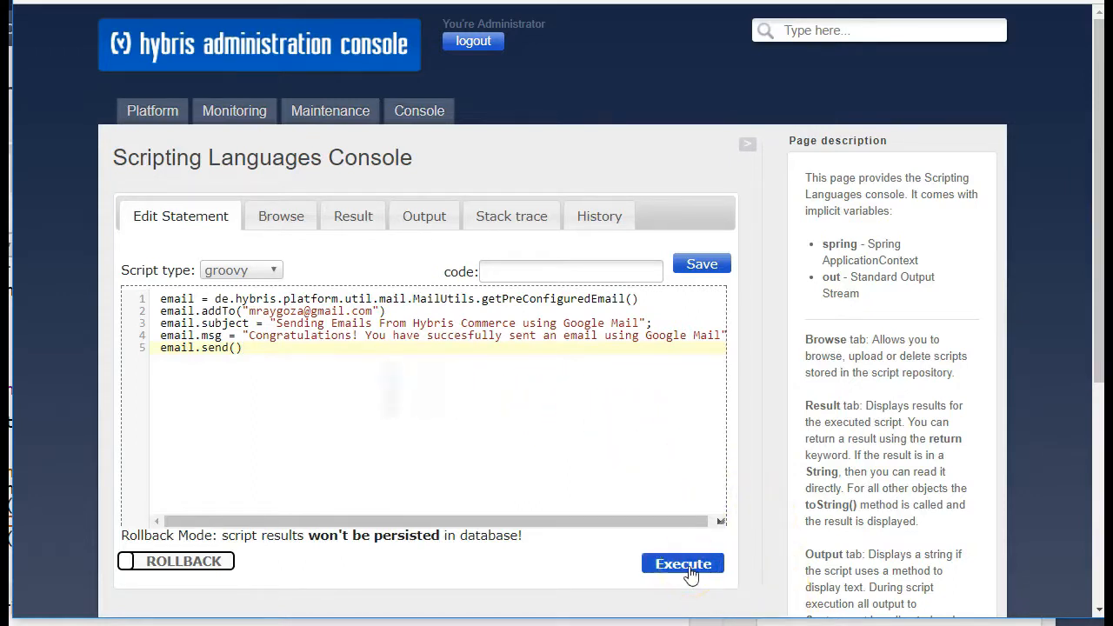
click(682, 563)
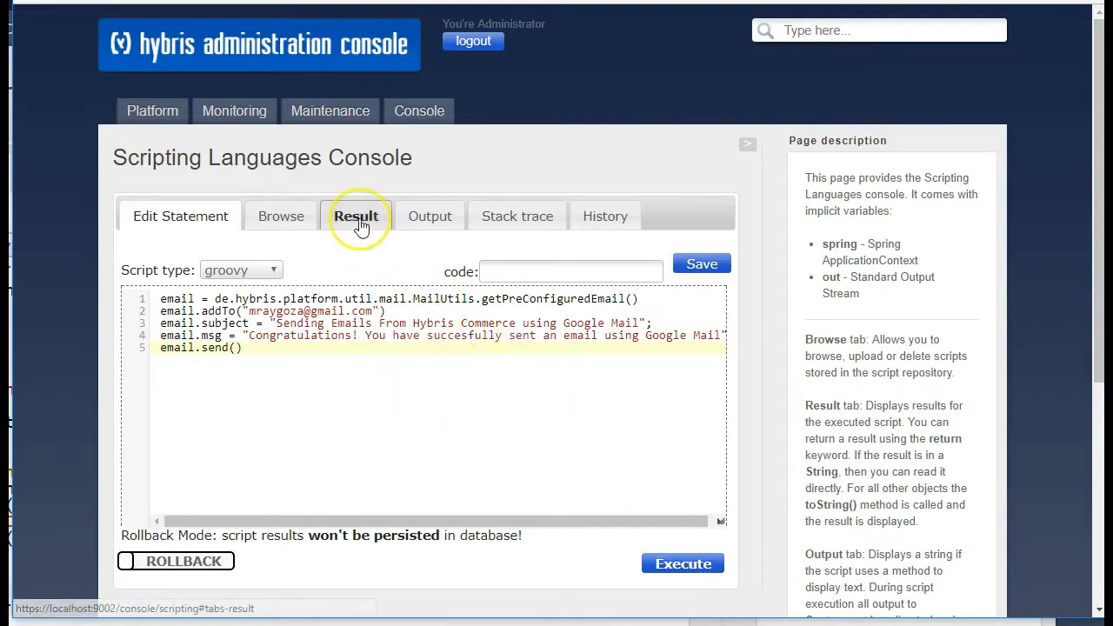
- View the script result showing the sent JavaMail message ID
click(682, 563)
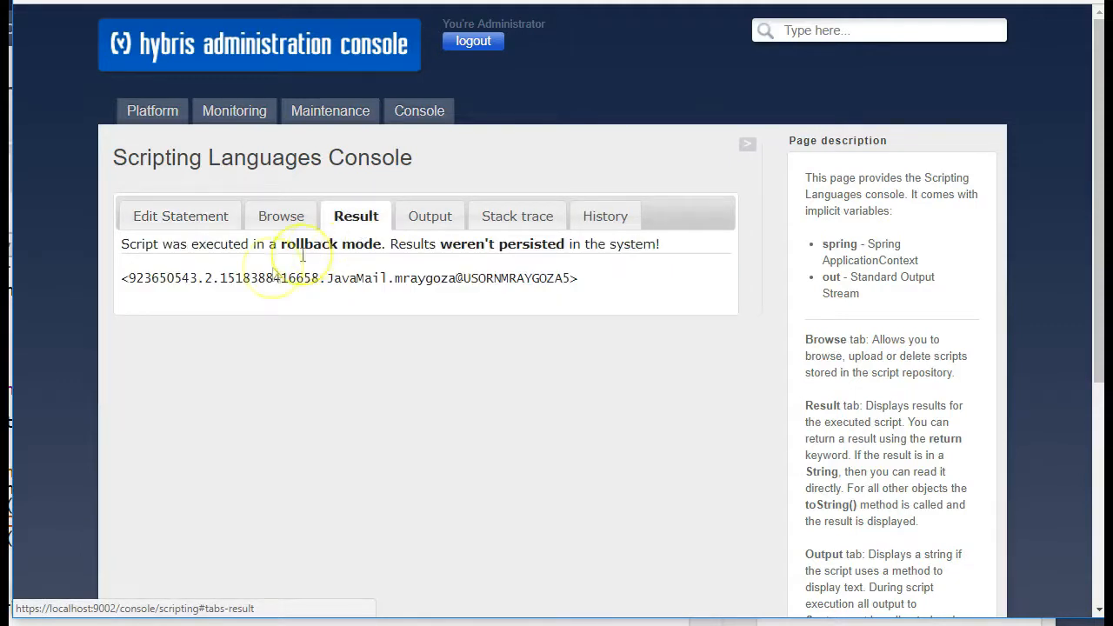
mouse_move(313, 303)
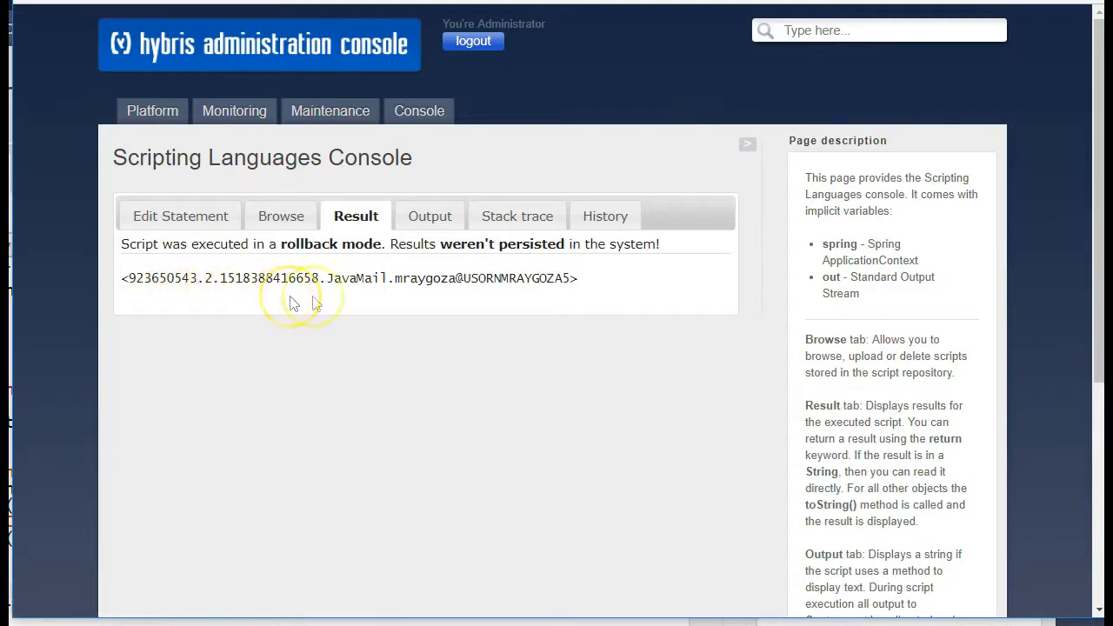